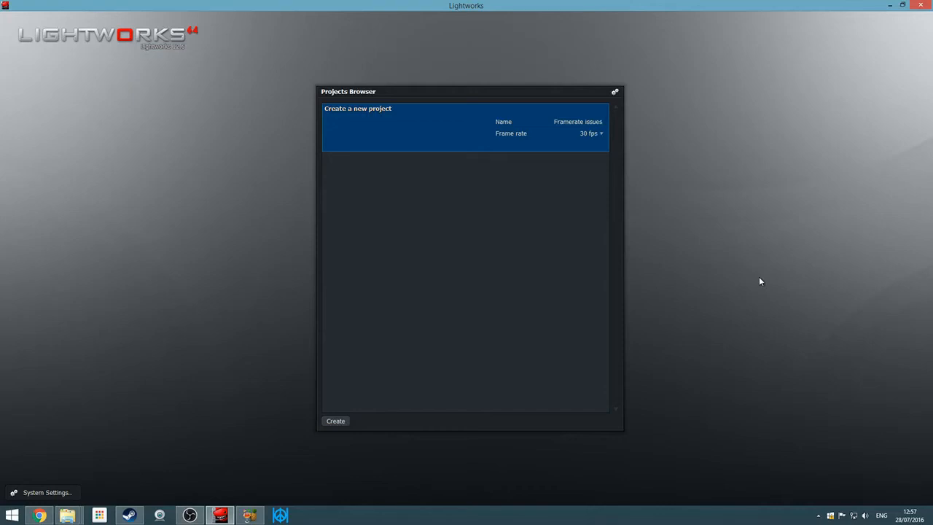
Name the new project 'Framerate issues' at a 30 fps frame rate
{"action": "left_click", "coordinate": [578, 122]}
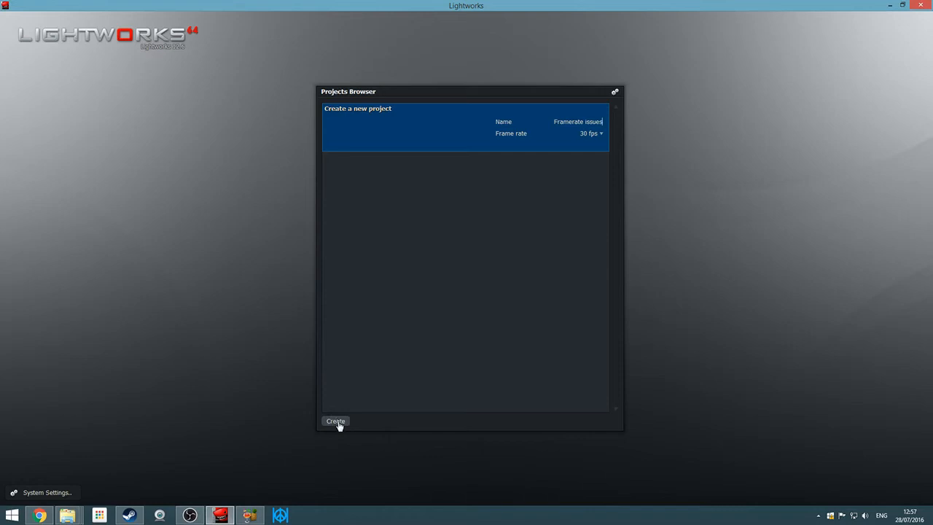
Create the project and select the camera and 15 fps phone .mp4 clips for import
{"action": "left_click", "coordinate": [334, 422]}
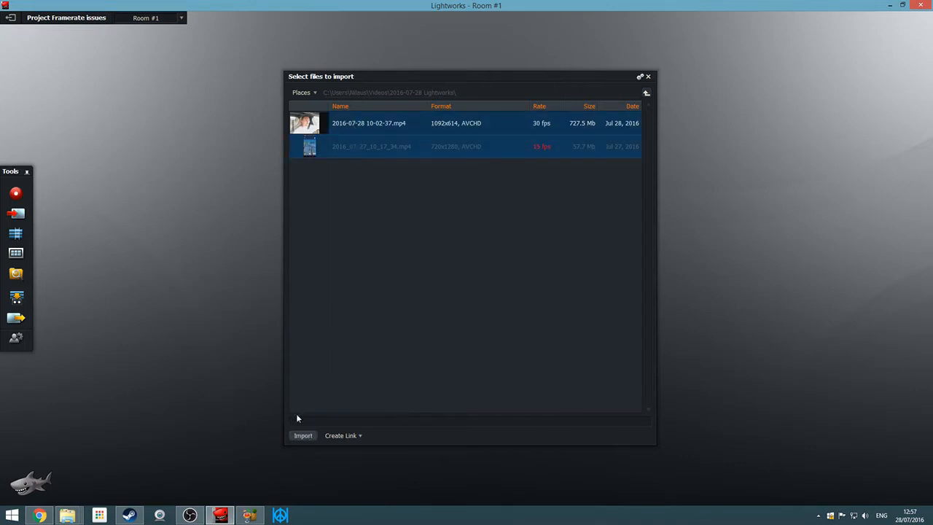
Import both clips; the camera clip succeeds, the 15 fps phone clip is rejected
{"action": "left_click", "coordinate": [302, 436]}
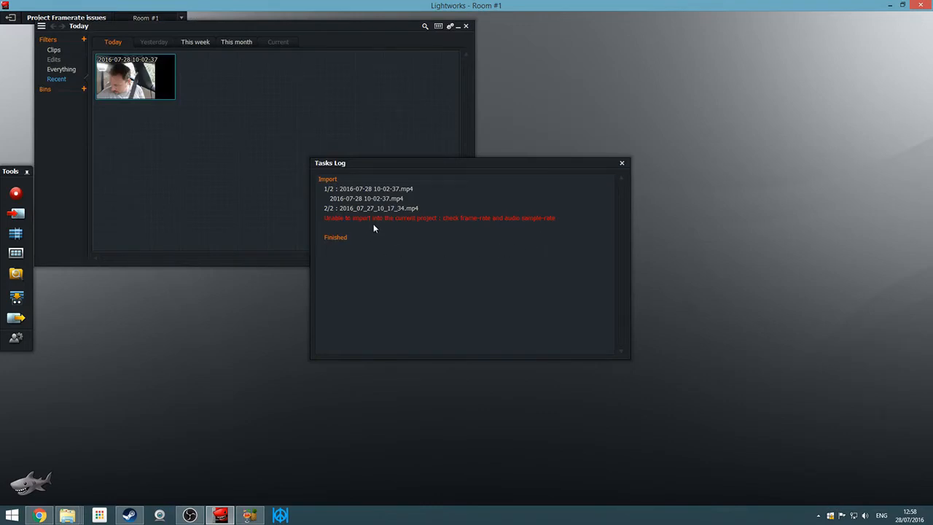
{"action": "mouse_move", "coordinate": [455, 227]}
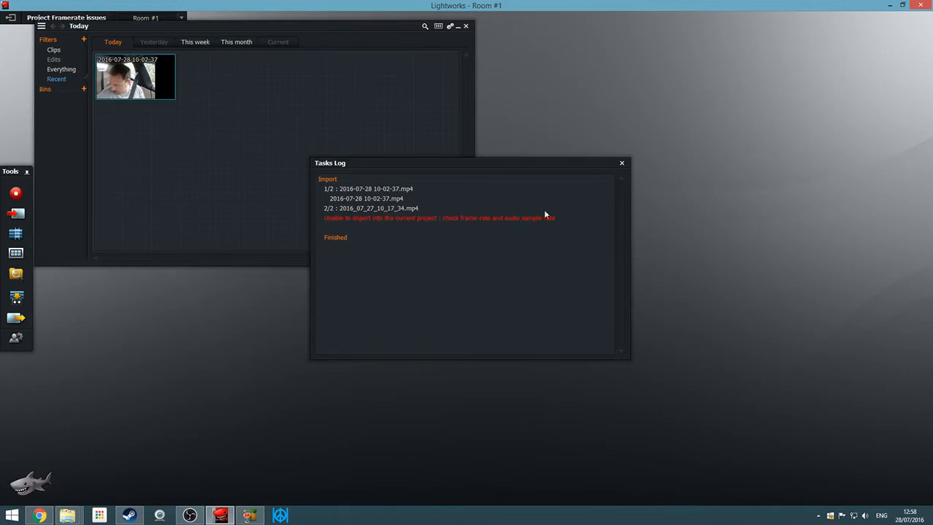
Dismiss the Tasks Log error report, leaving only the camera clip in the bin
{"action": "left_click", "coordinate": [622, 163]}
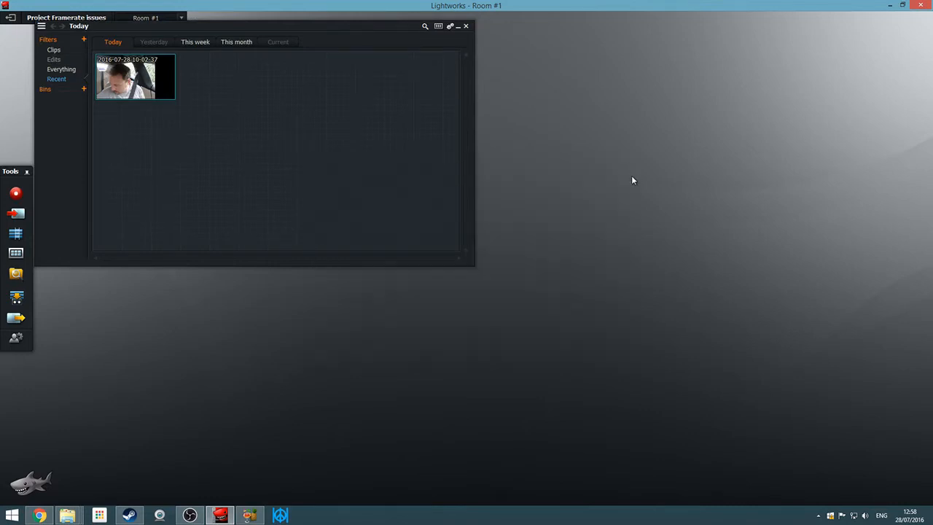
{"action": "mouse_move", "coordinate": [632, 183]}
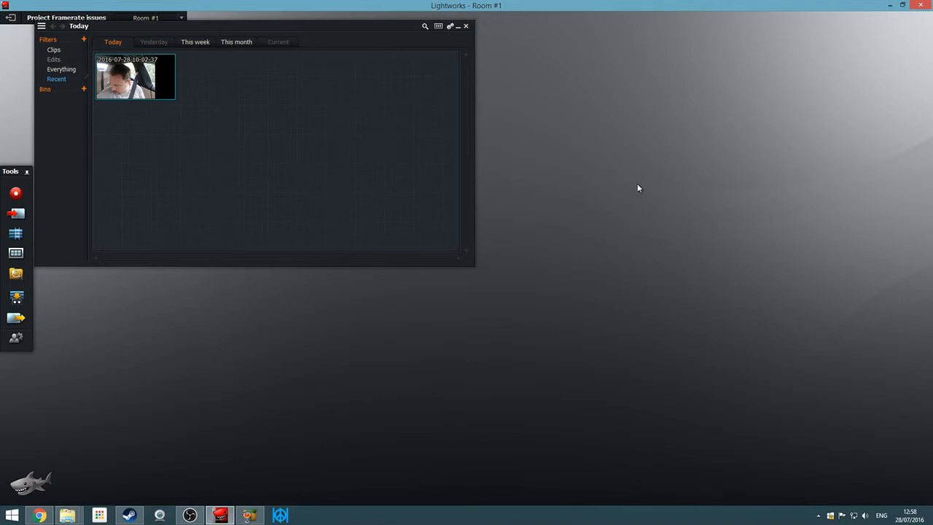
{"action": "mouse_move", "coordinate": [319, 288]}
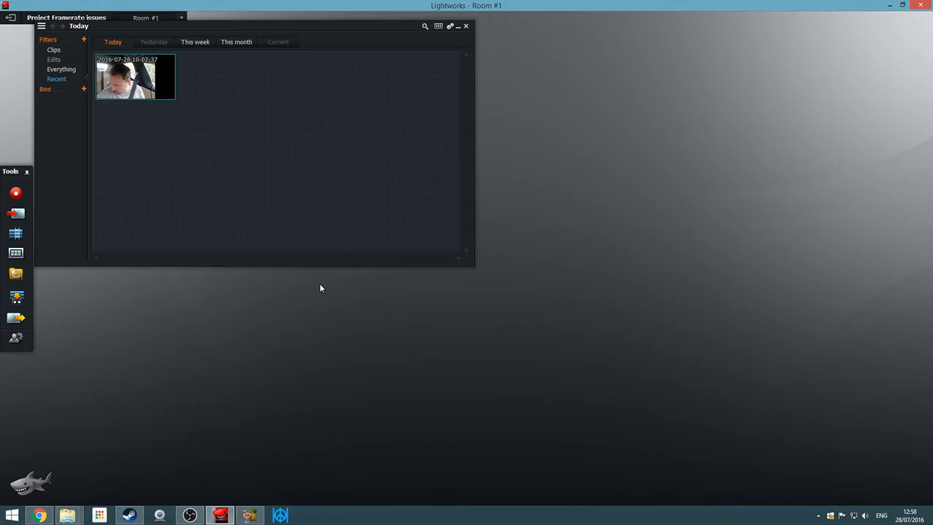
{"action": "mouse_move", "coordinate": [326, 302]}
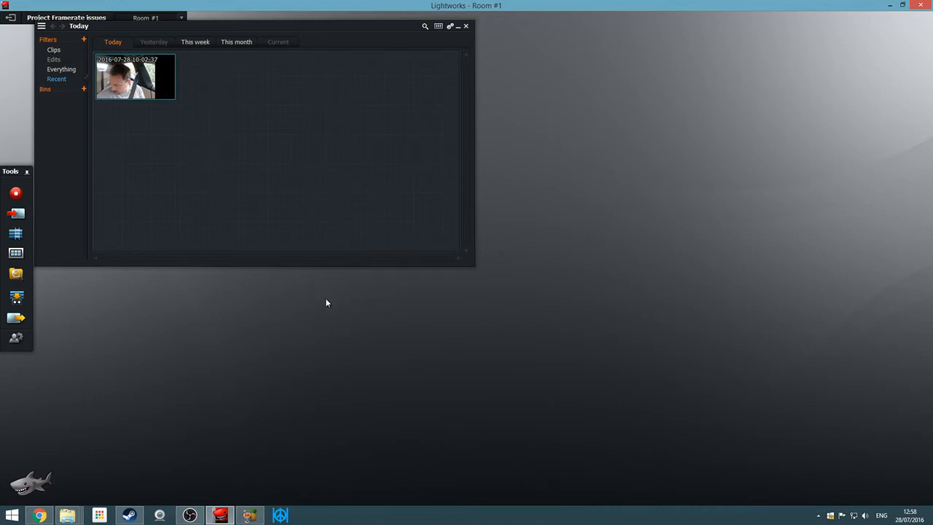
{"action": "mouse_move", "coordinate": [263, 507]}
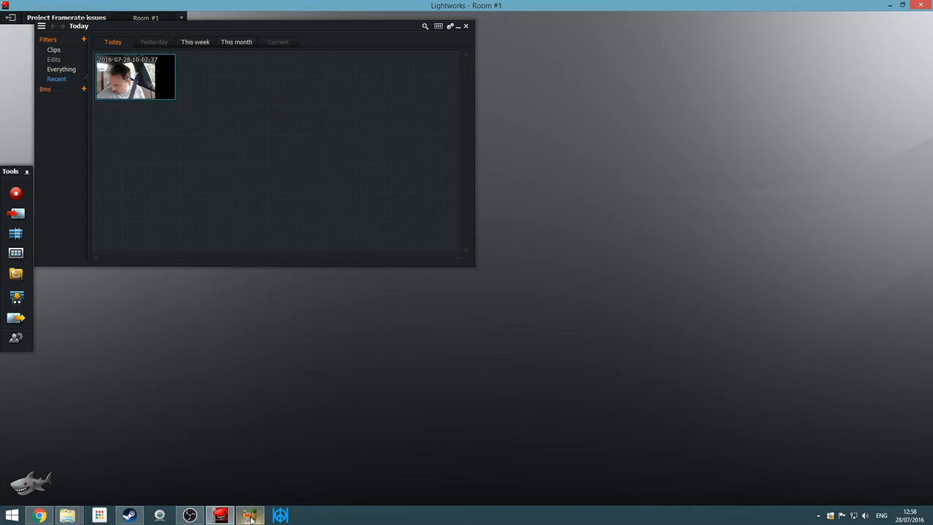
{"action": "mouse_move", "coordinate": [250, 515]}
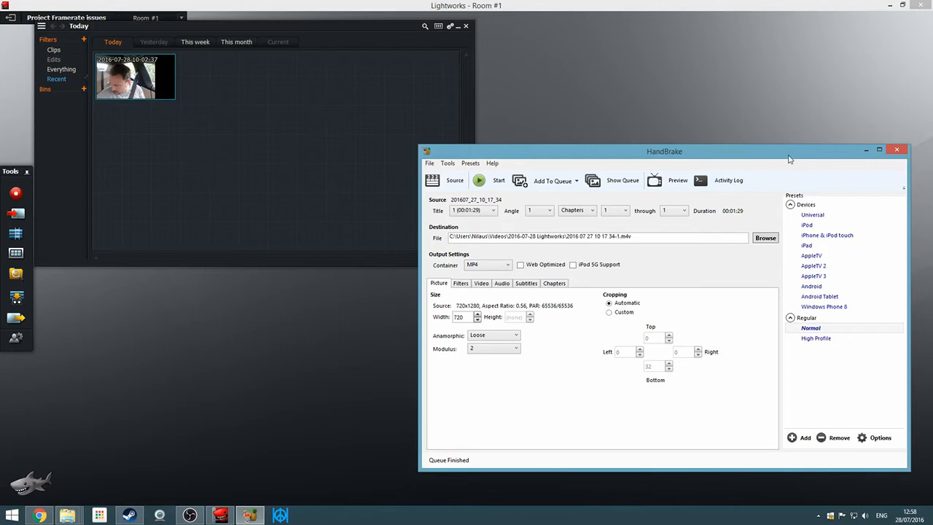
{"action": "mouse_move", "coordinate": [478, 160]}
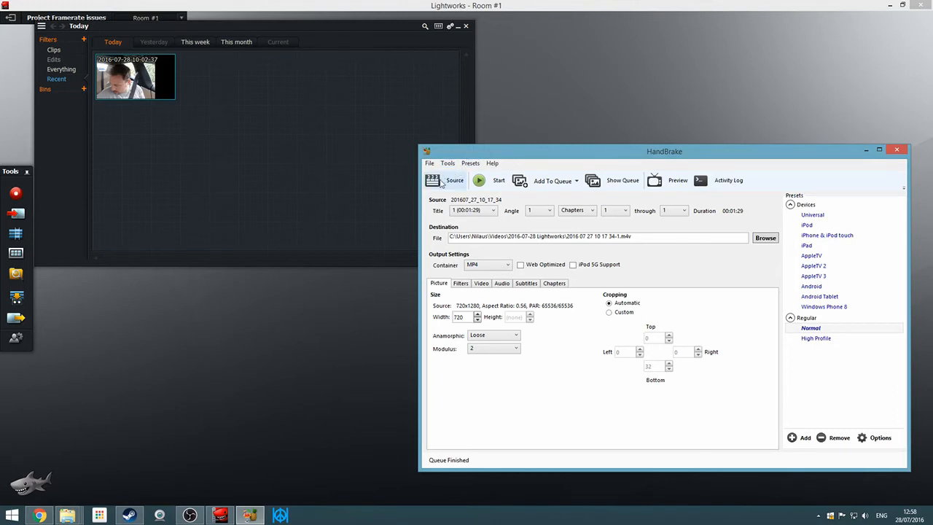
Load the phone clip 2016_07_27_10_17_34 as HandBrake's source video
{"action": "left_click", "coordinate": [454, 180]}
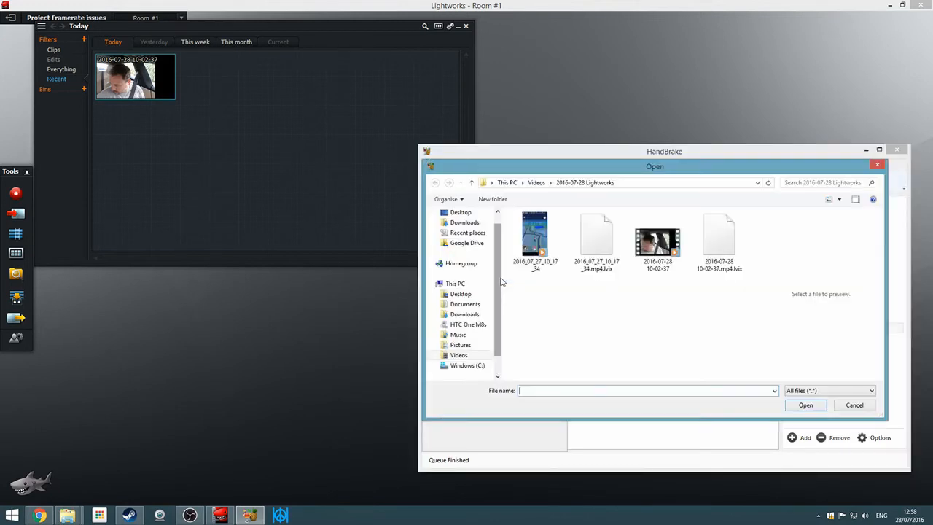
{"action": "left_click", "coordinate": [535, 241]}
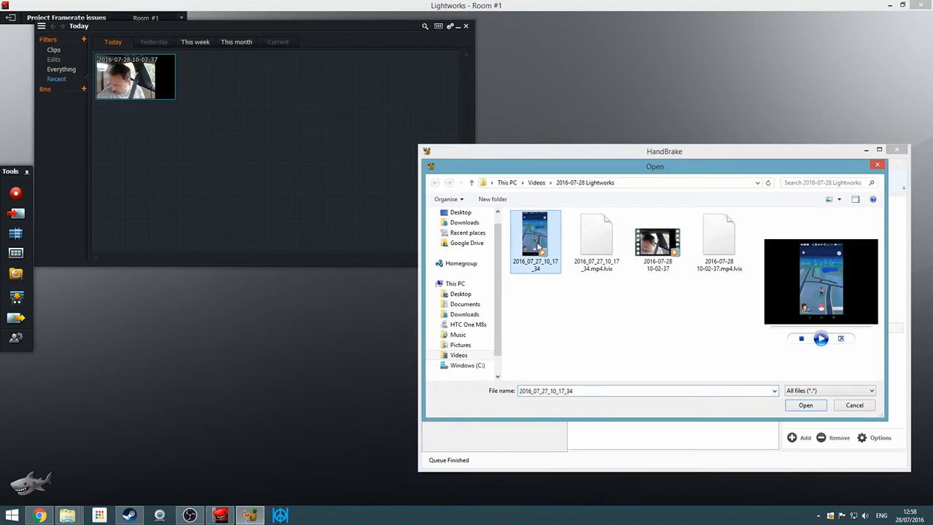
{"action": "mouse_move", "coordinate": [834, 402]}
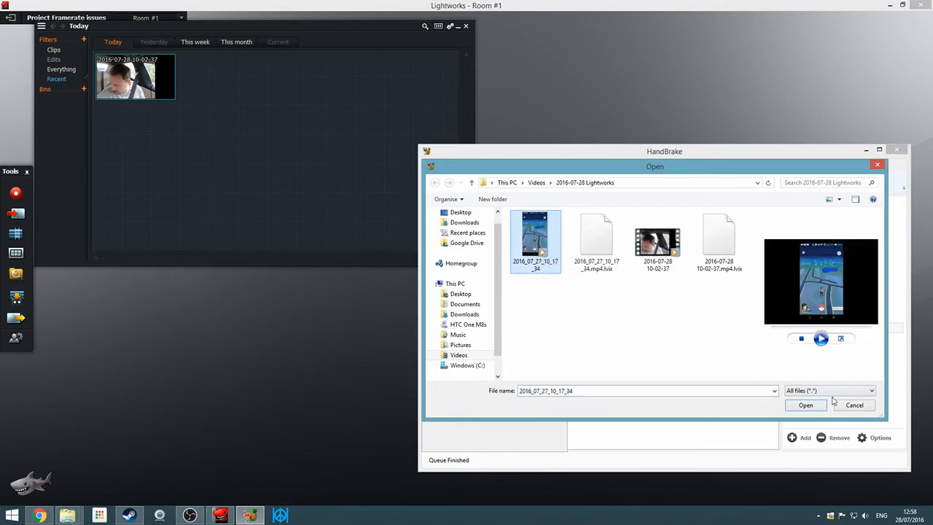
{"action": "left_click", "coordinate": [805, 405]}
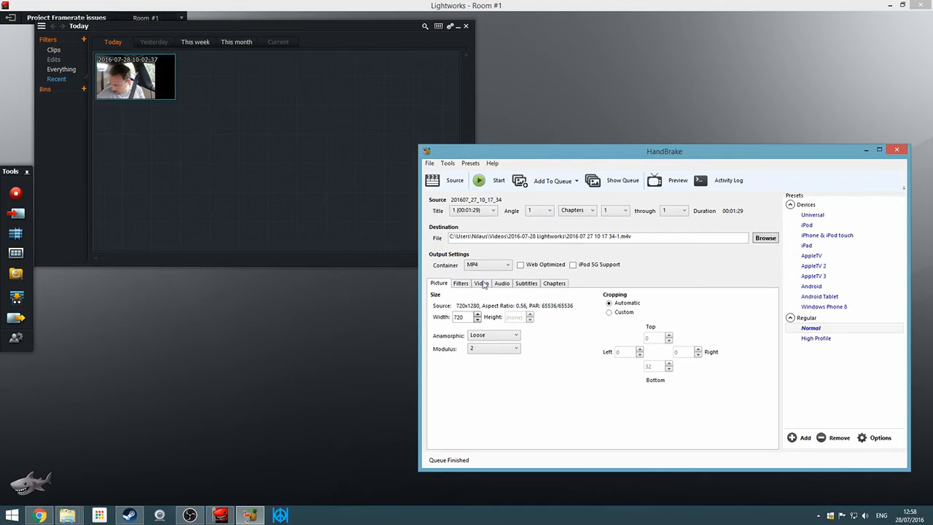
Encode the phone clip at a constant 30 fps framerate
{"action": "left_click", "coordinate": [480, 283]}
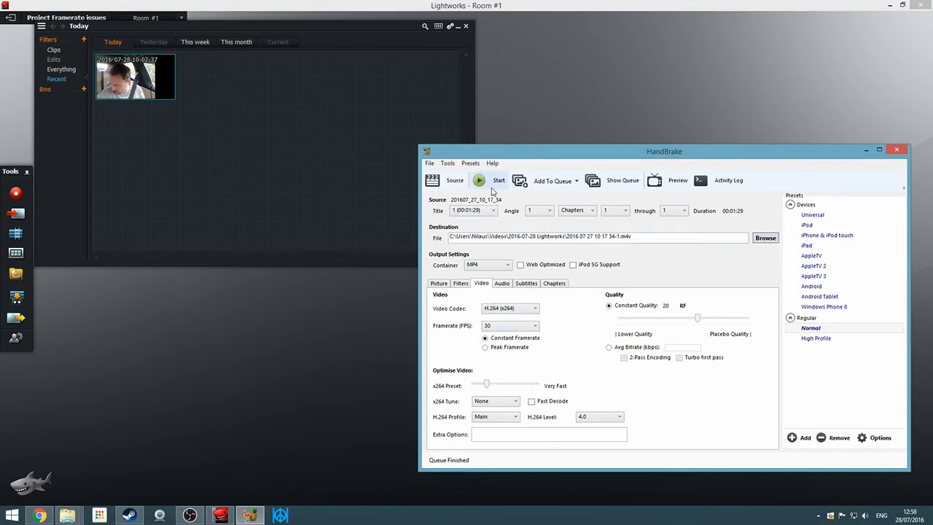
{"action": "left_click", "coordinate": [499, 181]}
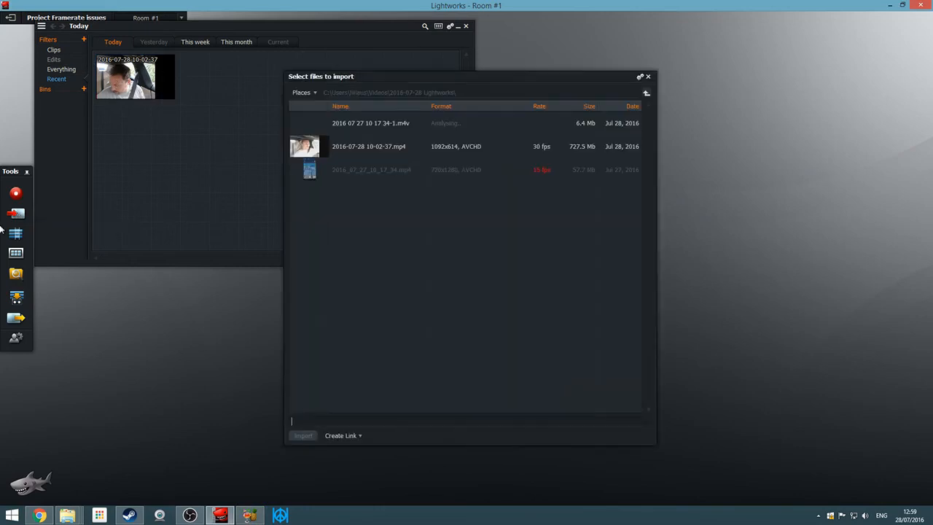
{"action": "left_click", "coordinate": [370, 123]}
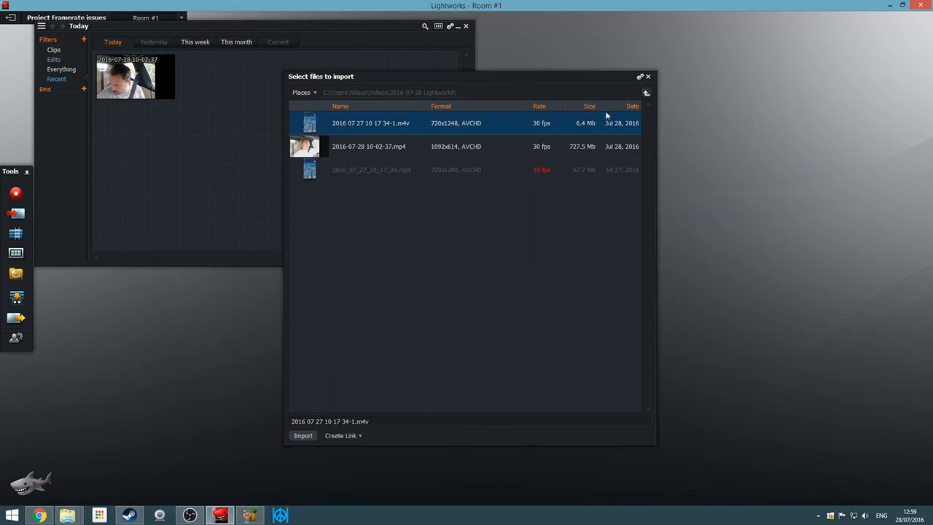
{"action": "mouse_move", "coordinate": [548, 130]}
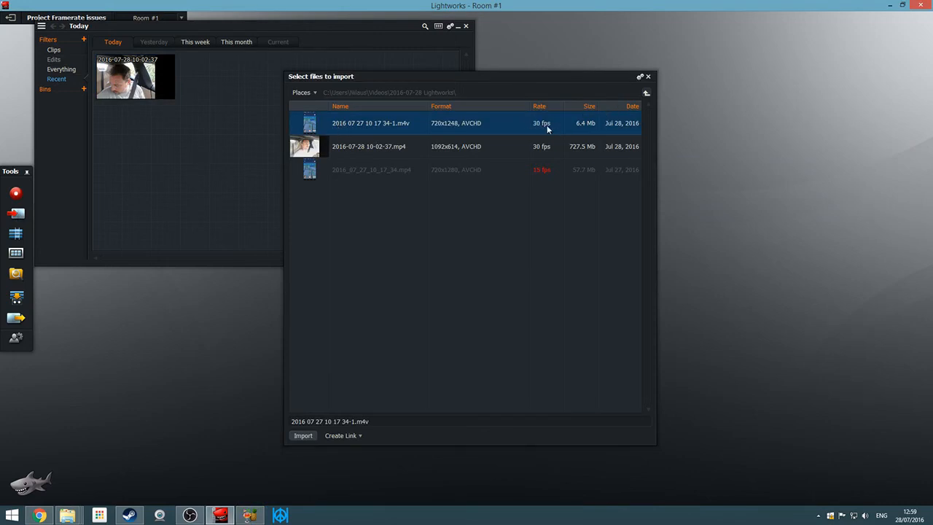
{"action": "mouse_move", "coordinate": [448, 128]}
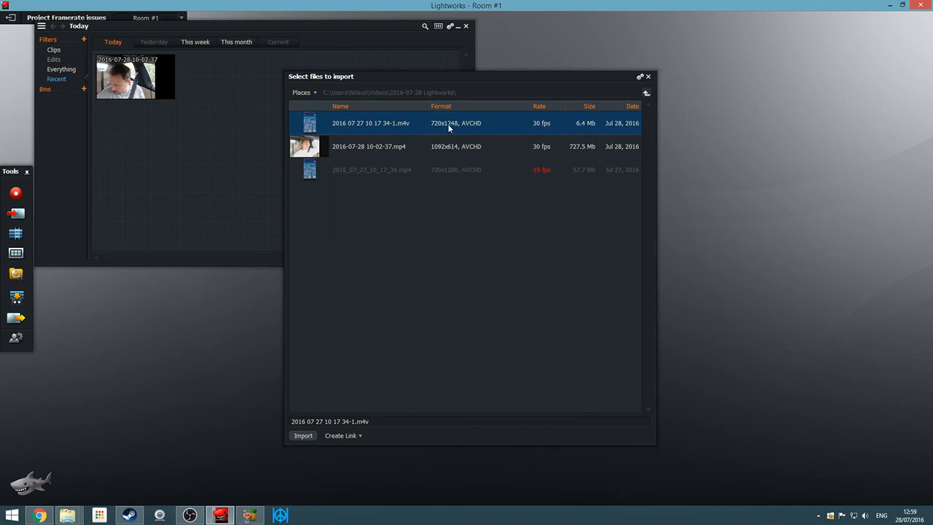
{"action": "left_click", "coordinate": [303, 435]}
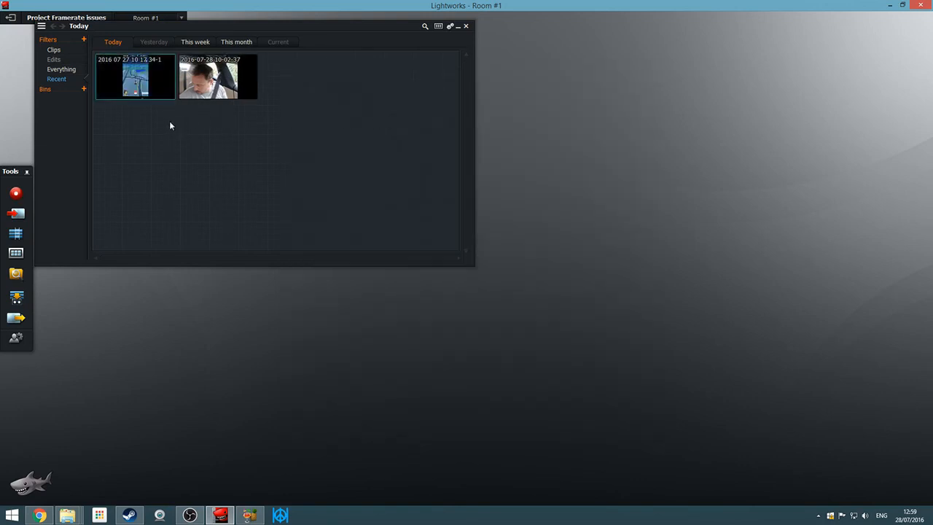
{"action": "mouse_move", "coordinate": [241, 147]}
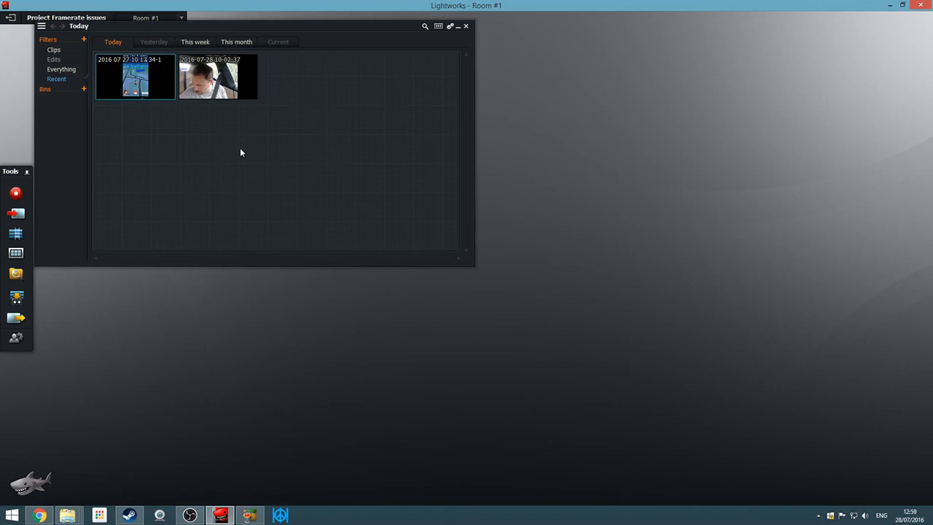
{"action": "mouse_move", "coordinate": [237, 156]}
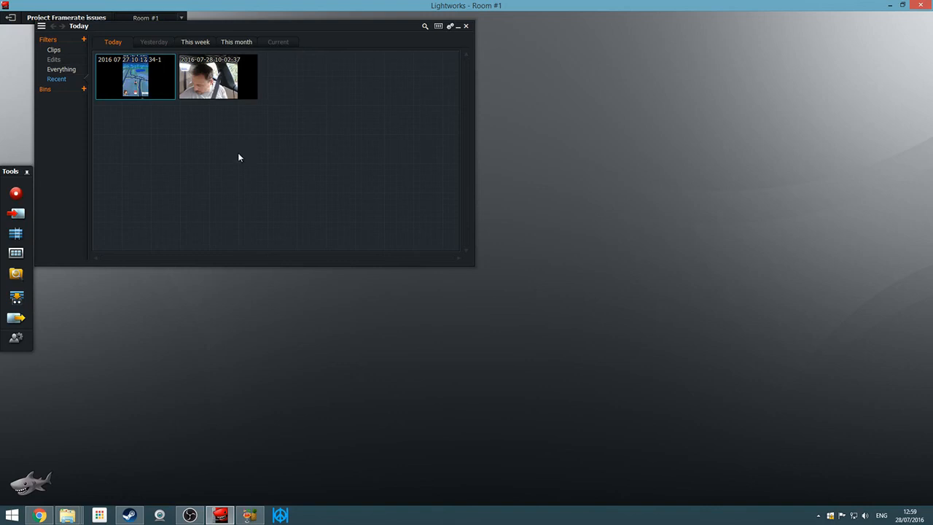
{"action": "mouse_move", "coordinate": [250, 167]}
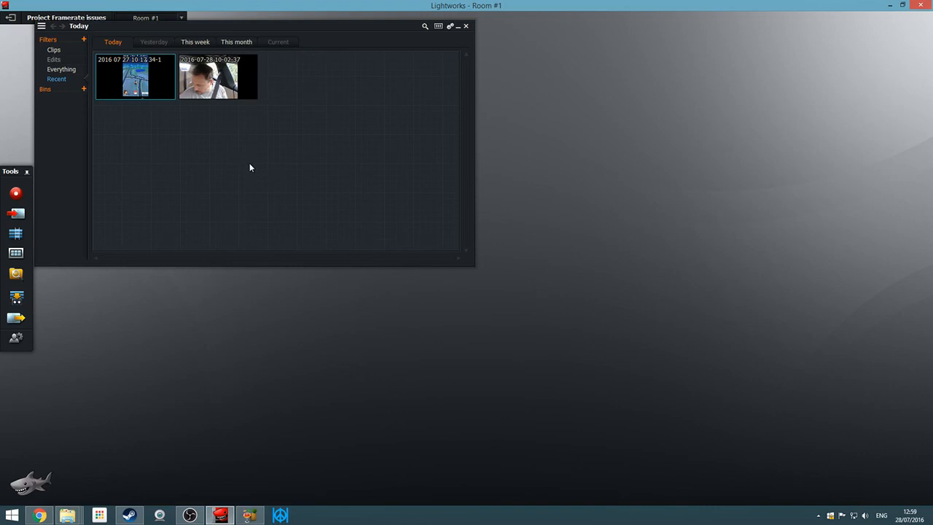
{"action": "mouse_move", "coordinate": [247, 195]}
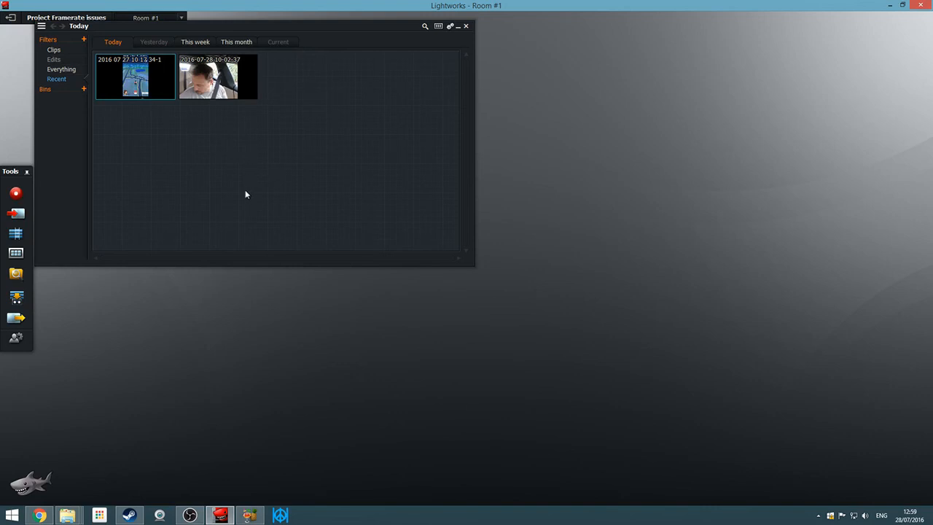